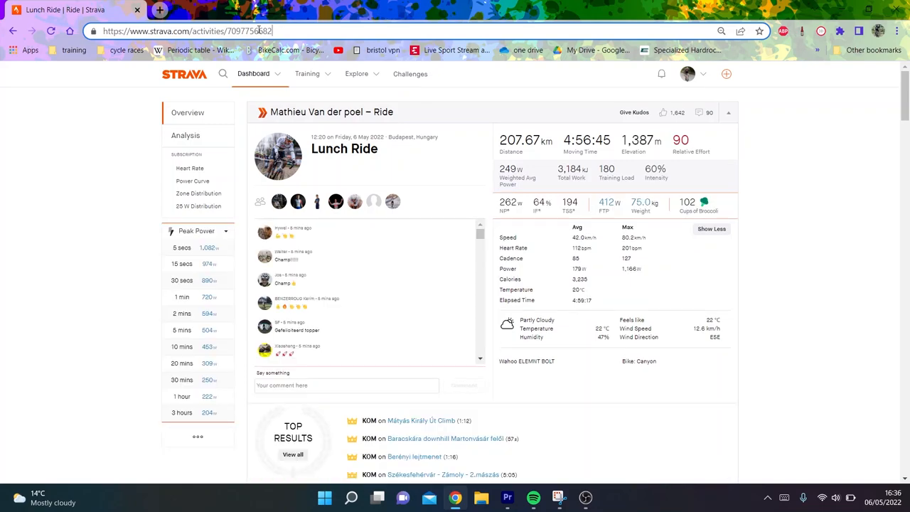
pyautogui.moveTo(253, 65)
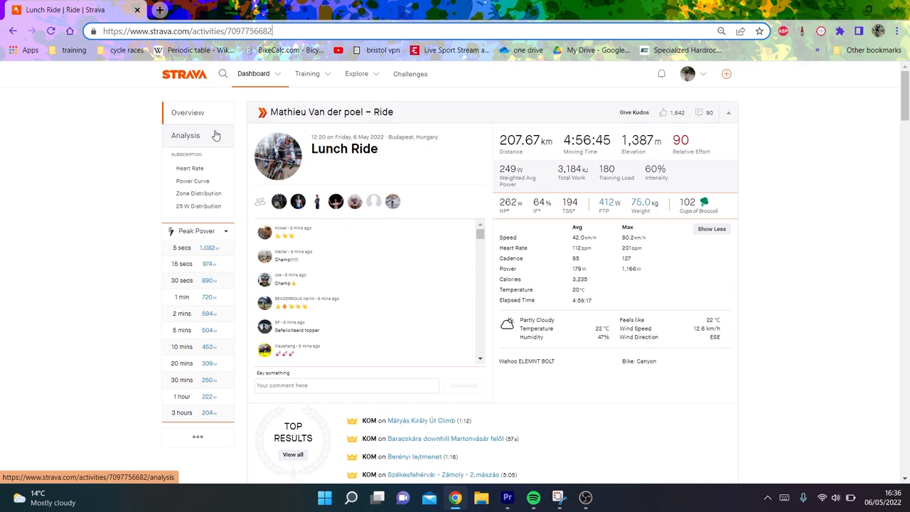
# - Show the ride's Analysis charts and bring the heart rate, cadence and temperature charts into view
pyautogui.click(185, 135)
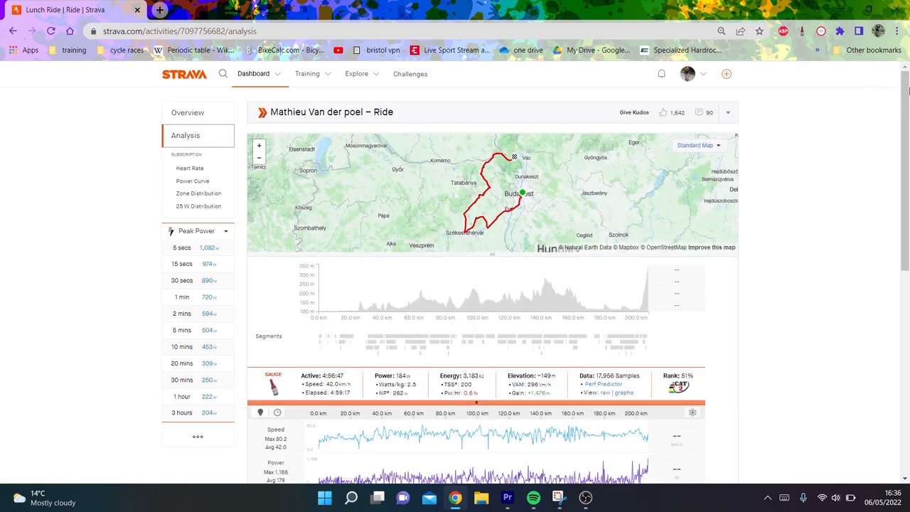
pyautogui.scroll(-3)
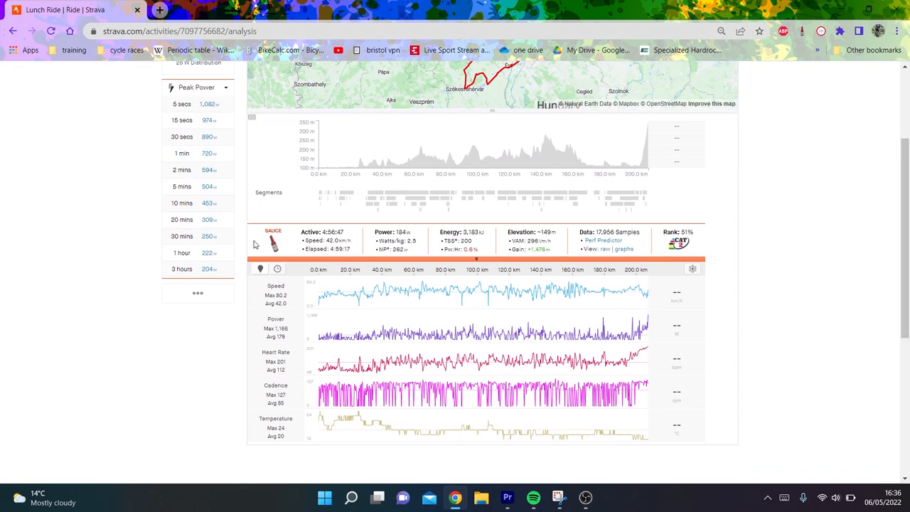
pyautogui.moveTo(353, 154)
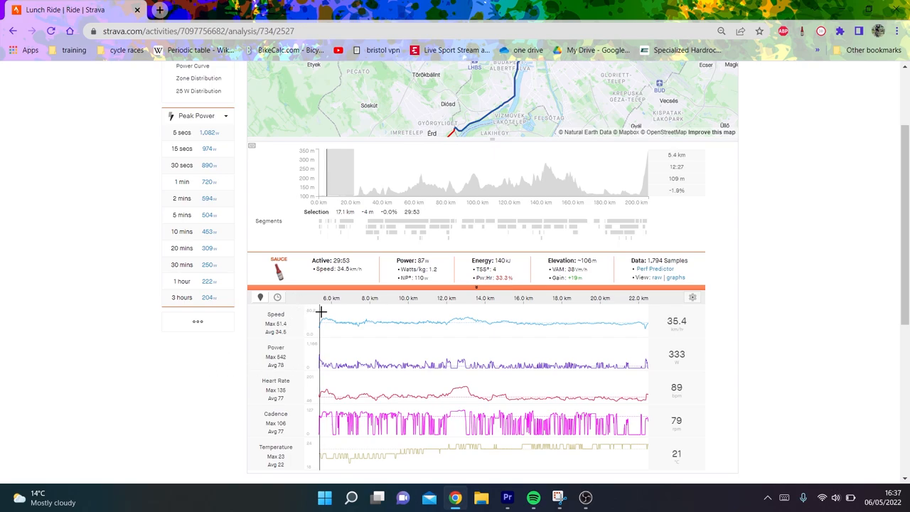
pyautogui.moveTo(292, 367)
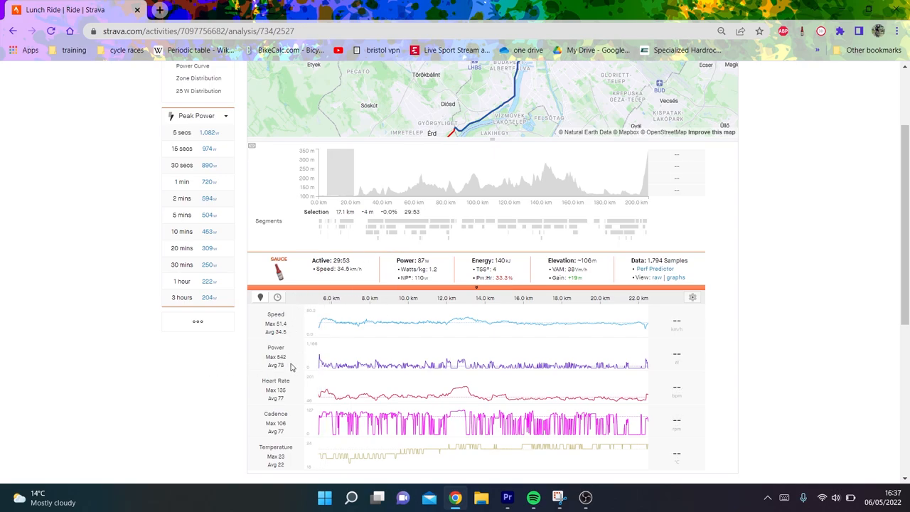
pyautogui.moveTo(284, 408)
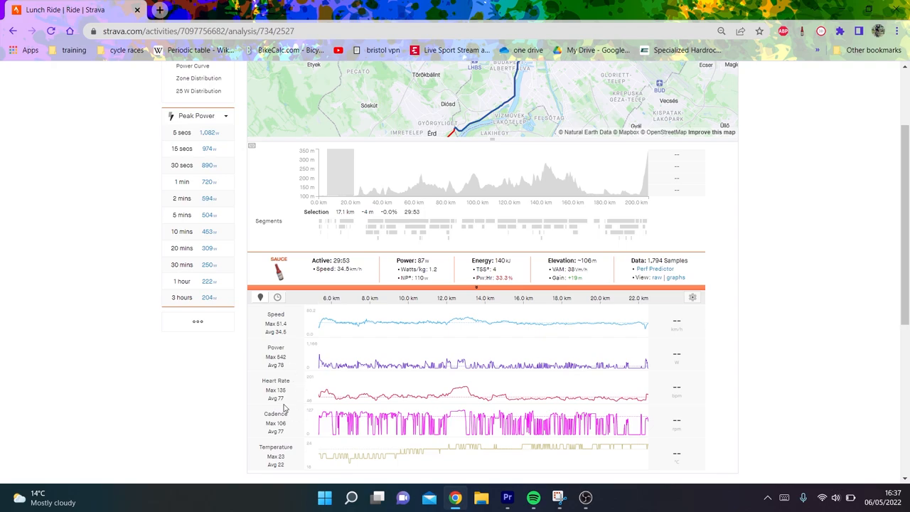
pyautogui.moveTo(275, 401)
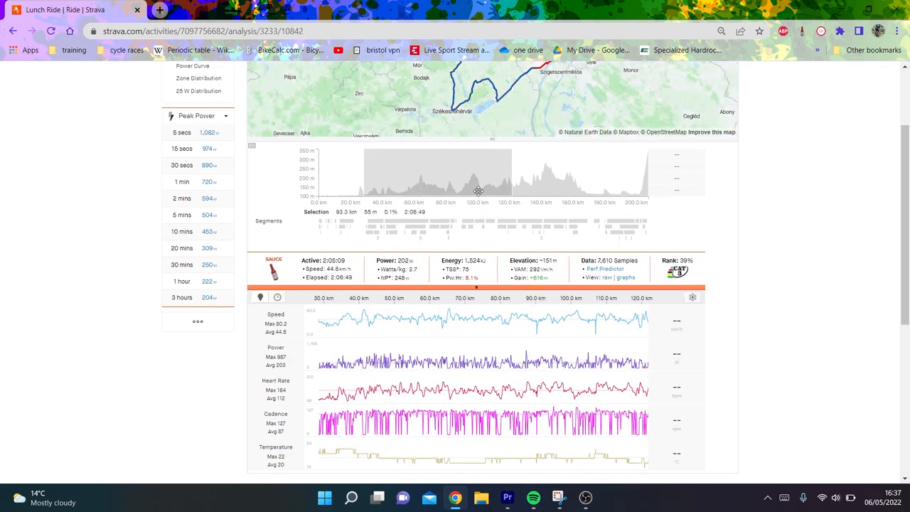
pyautogui.moveTo(540, 165)
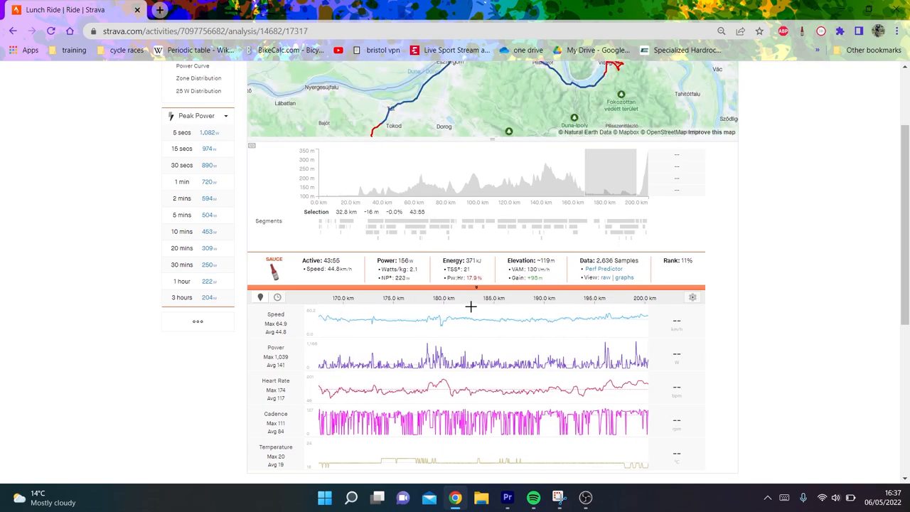
pyautogui.moveTo(452, 267)
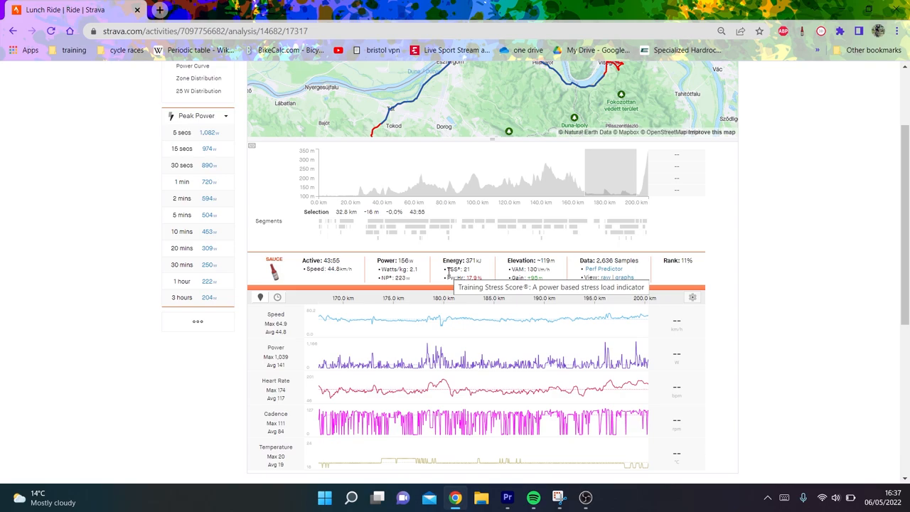
pyautogui.moveTo(631, 202)
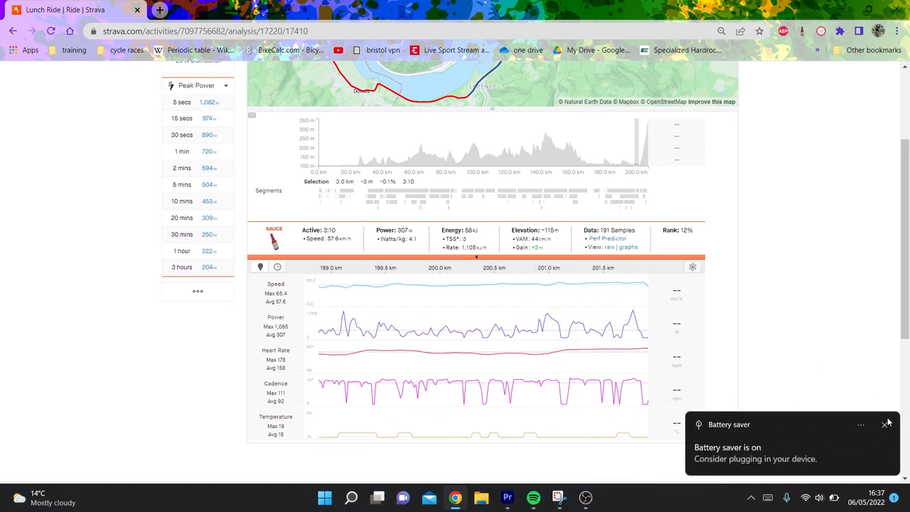
# - Dismiss the battery saver notification covering the charts
pyautogui.click(886, 422)
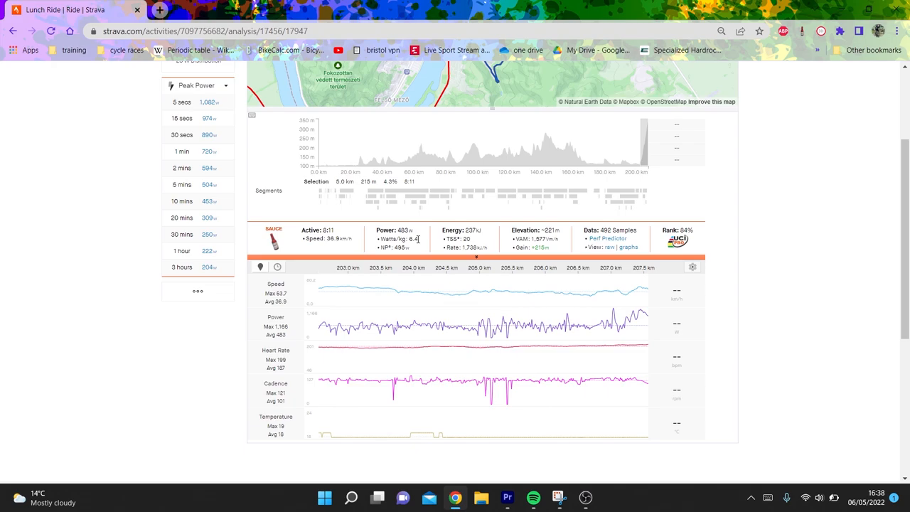
pyautogui.moveTo(411, 239)
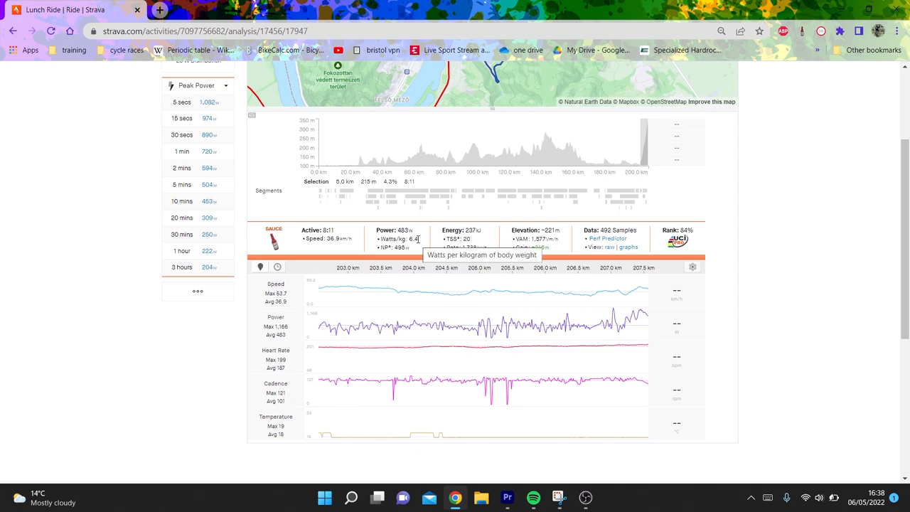
pyautogui.moveTo(526, 335)
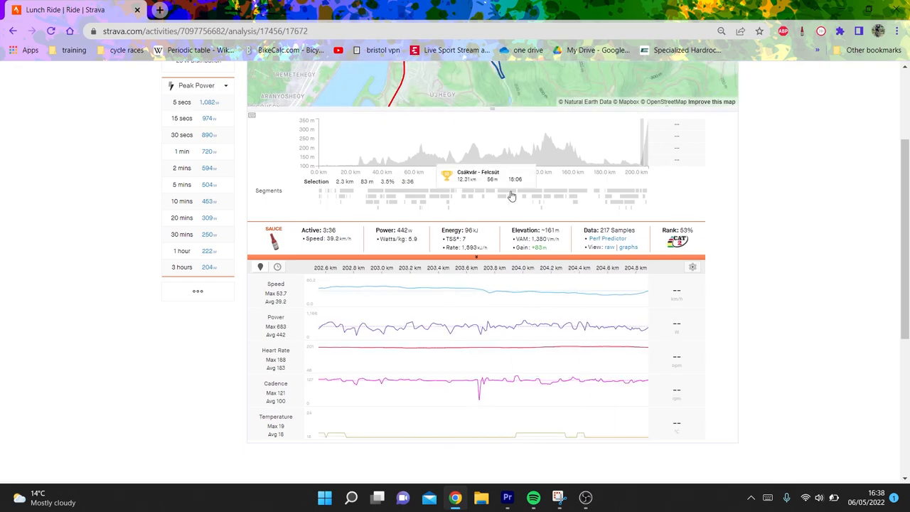
pyautogui.moveTo(634, 137)
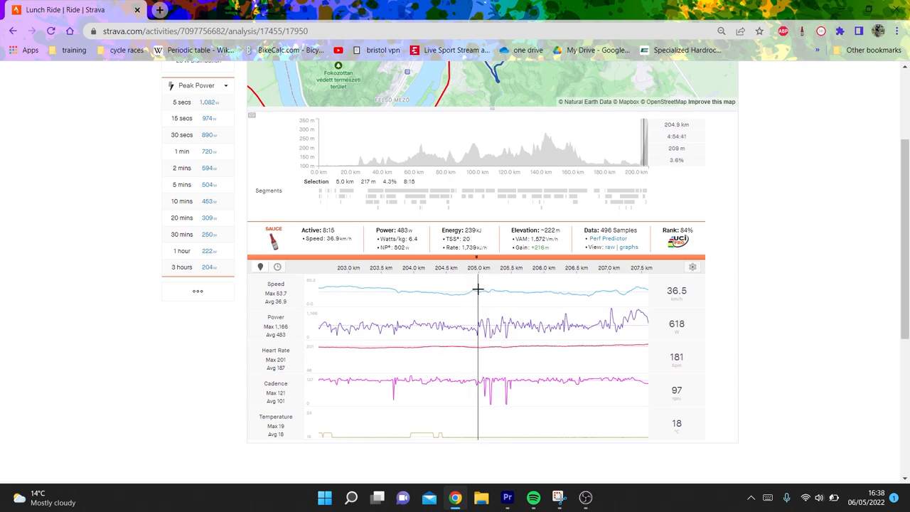
# - Narrow the chart selection to the closing 0.8 km, 1:14 stretch averaging 662 W
pyautogui.moveTo(478, 295); pyautogui.dragTo(575, 295)
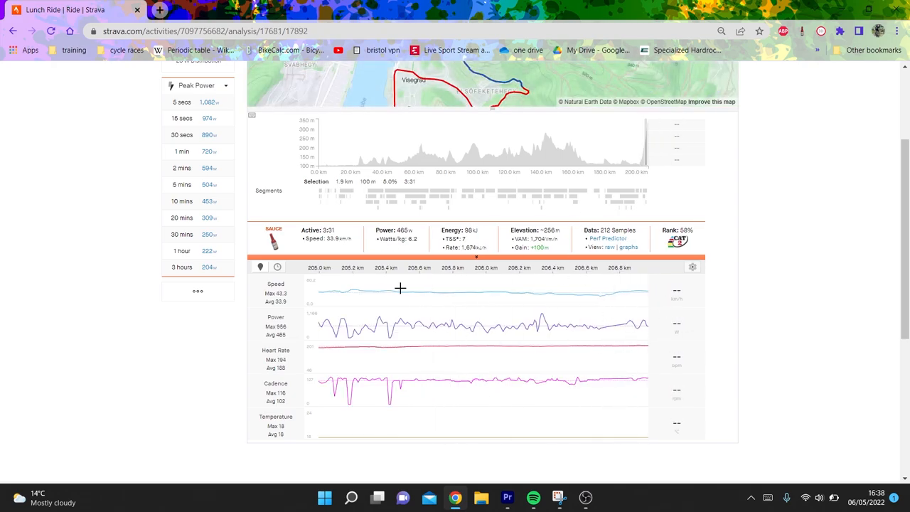
pyautogui.moveTo(546, 304)
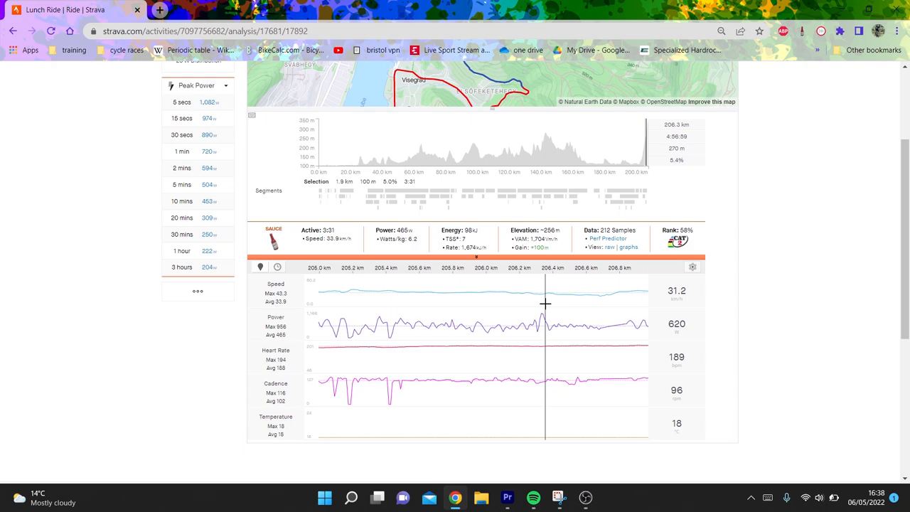
pyautogui.moveTo(543, 315)
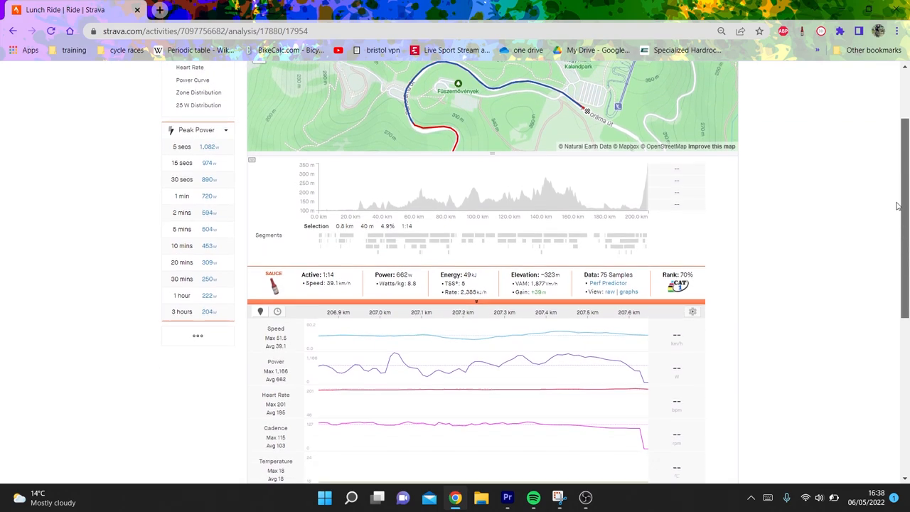
pyautogui.scroll(-3)
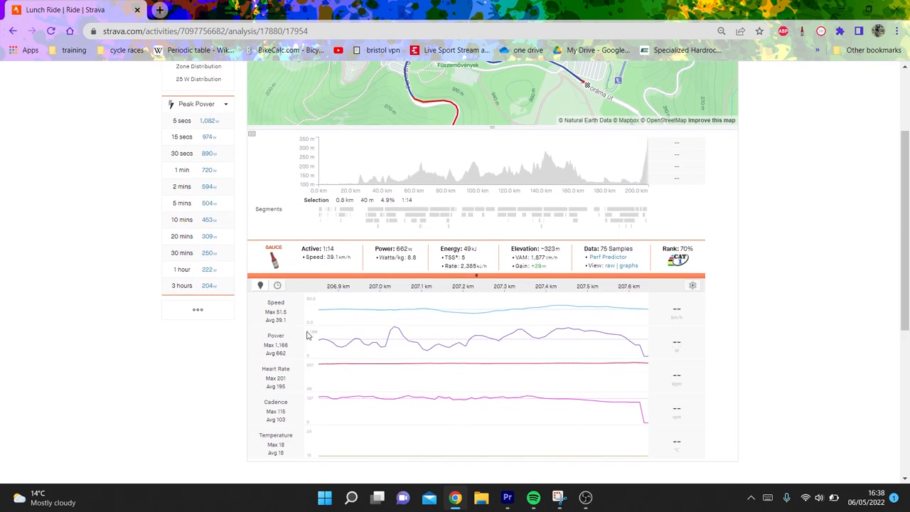
pyautogui.moveTo(341, 314)
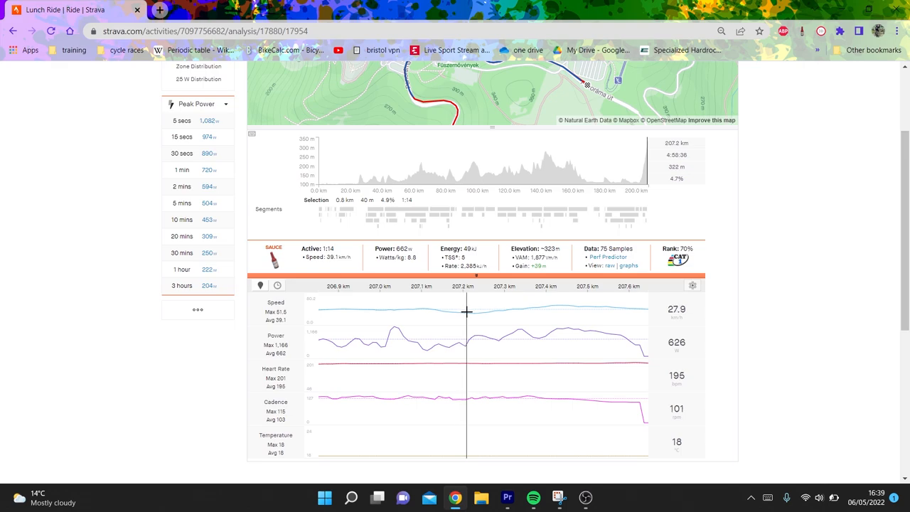
# - Select the final 0.4 km, 35-second sprint at 847 W and bring up the 1-minute peak power details
pyautogui.moveTo(467, 313); pyautogui.dragTo(638, 315)
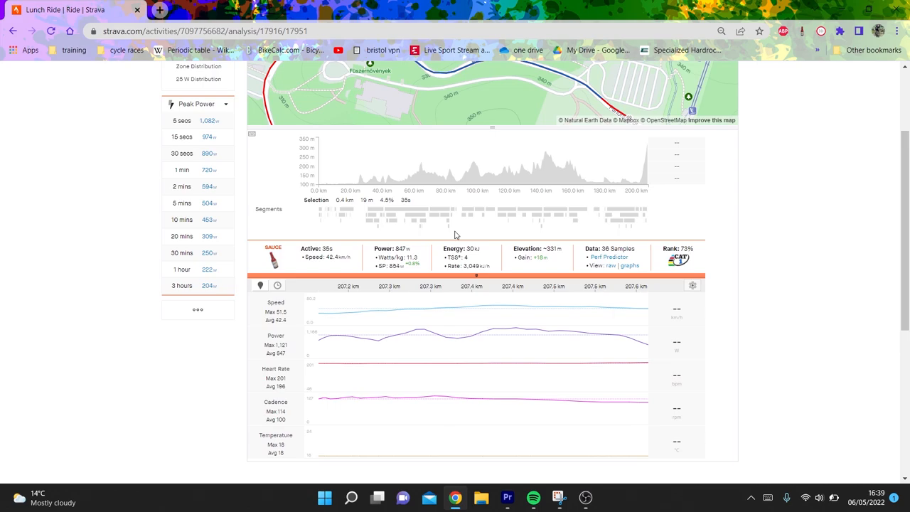
pyautogui.moveTo(317, 320)
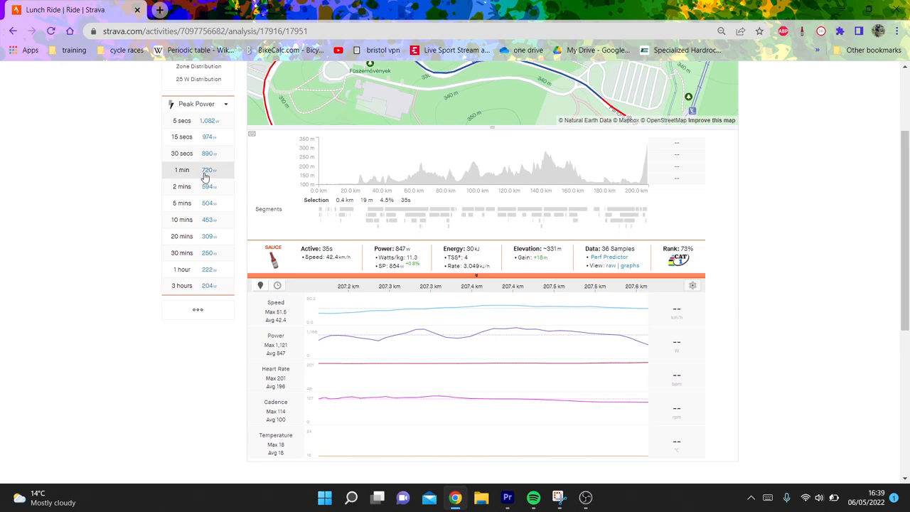
pyautogui.click(182, 169)
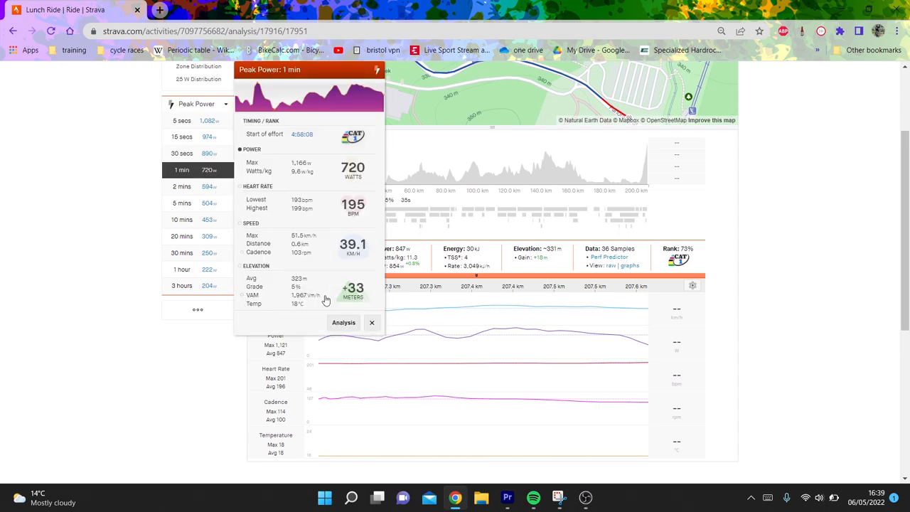
# - Load the 1-minute peak effort onto the charts: 0.6 km, 1:00, averaging 720 W
pyautogui.click(373, 323)
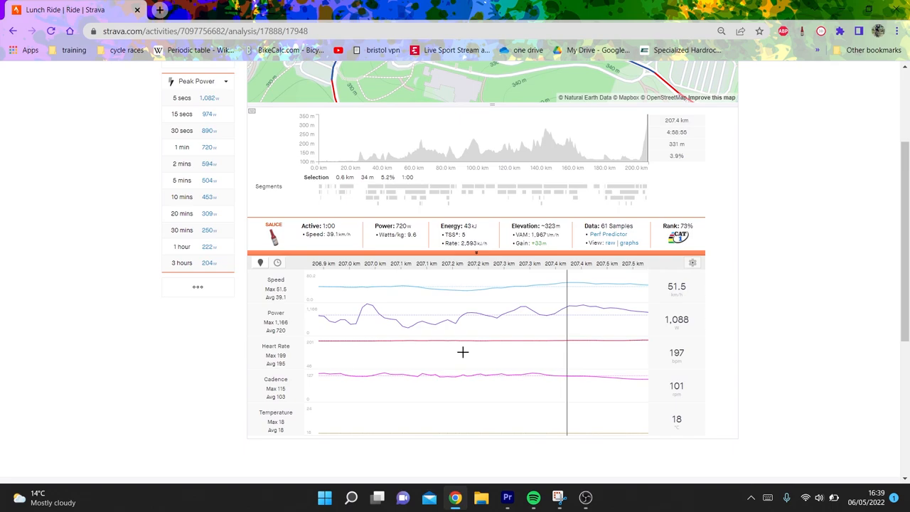
pyautogui.moveTo(352, 298)
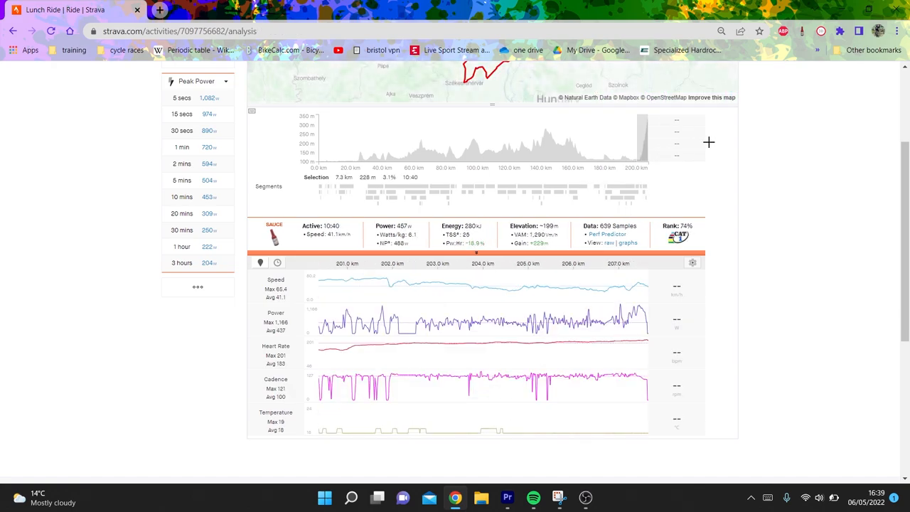
pyautogui.moveTo(617, 349)
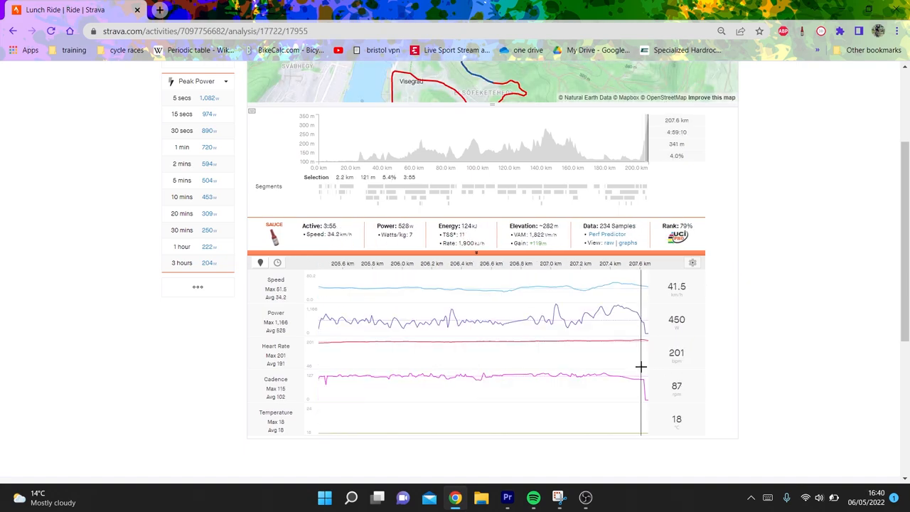
pyautogui.moveTo(624, 273)
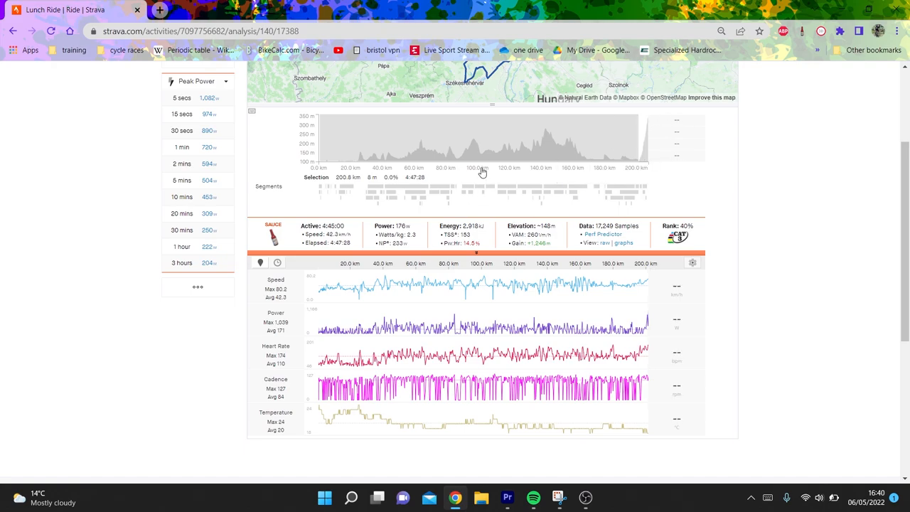
pyautogui.moveTo(483, 223)
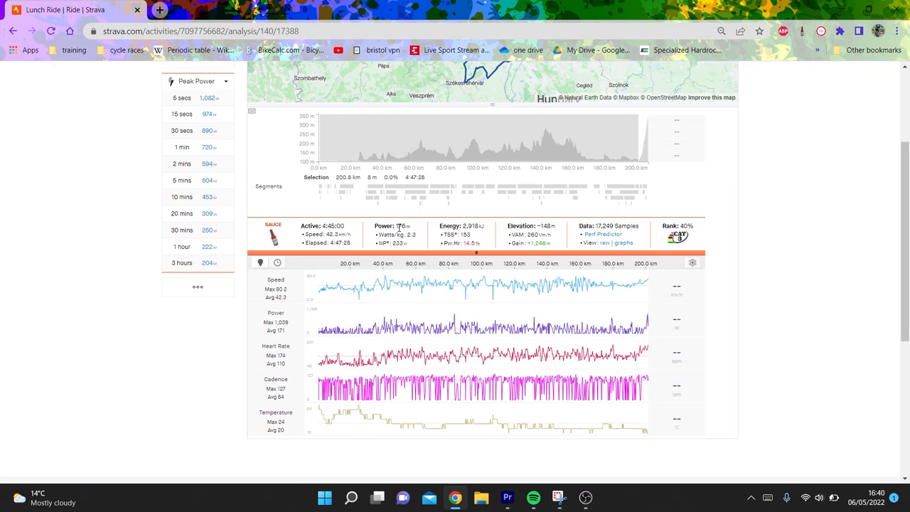
pyautogui.moveTo(437, 245)
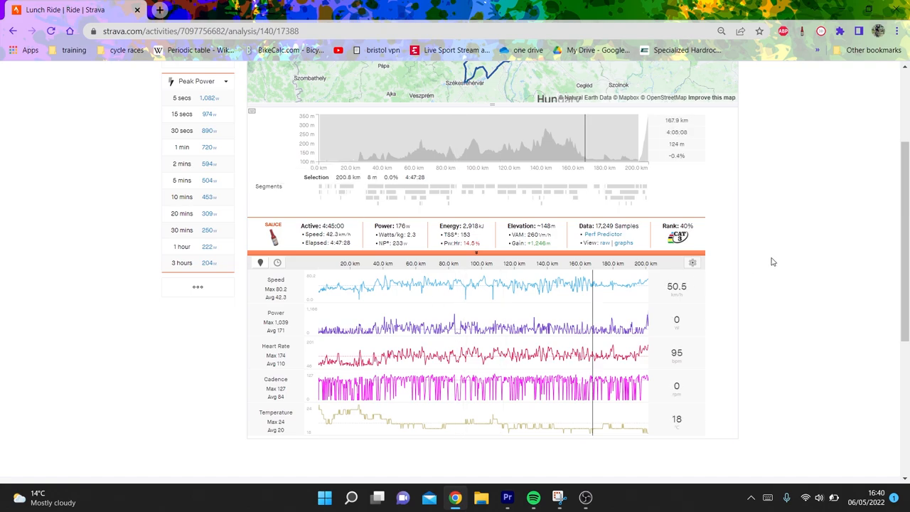
# - Bring the OBS screen-recording software to the front
pyautogui.click(586, 497)
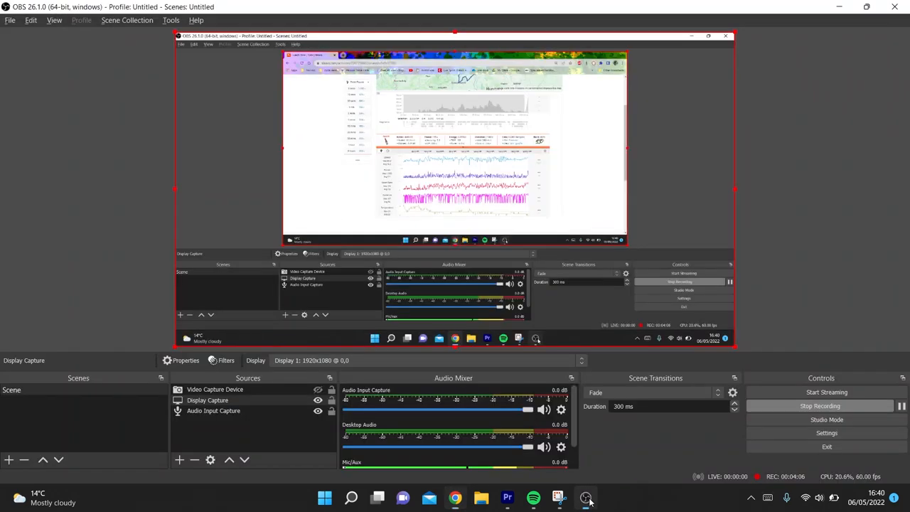